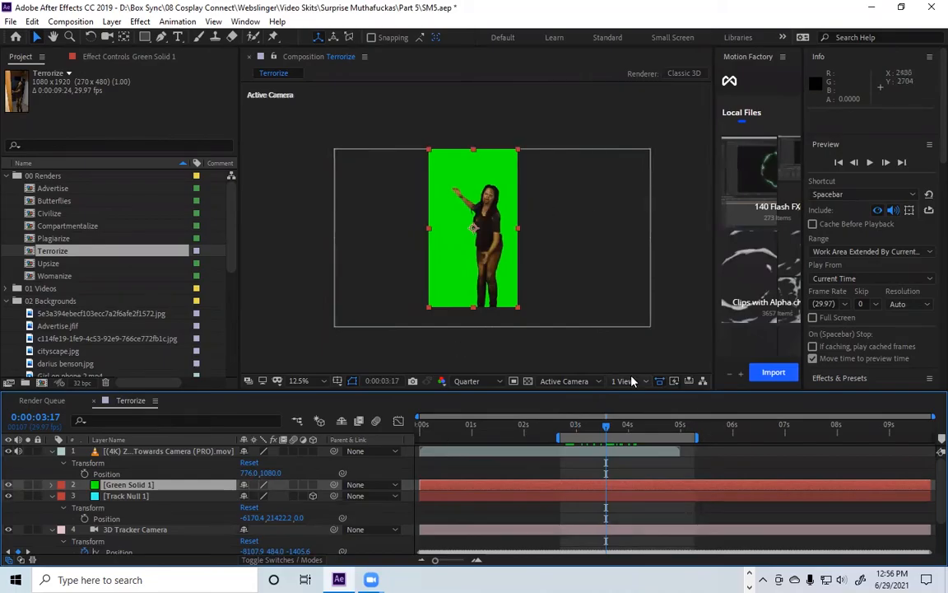
Step: Show the viewer layout options from the '1 View' menu in the Terrorize composition
click(624, 381)
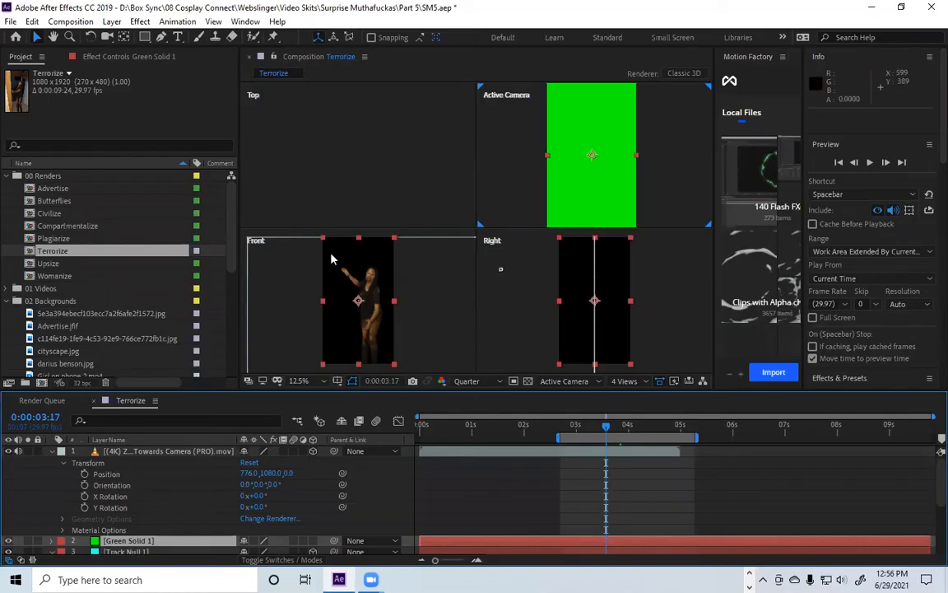
mouse_move(346, 254)
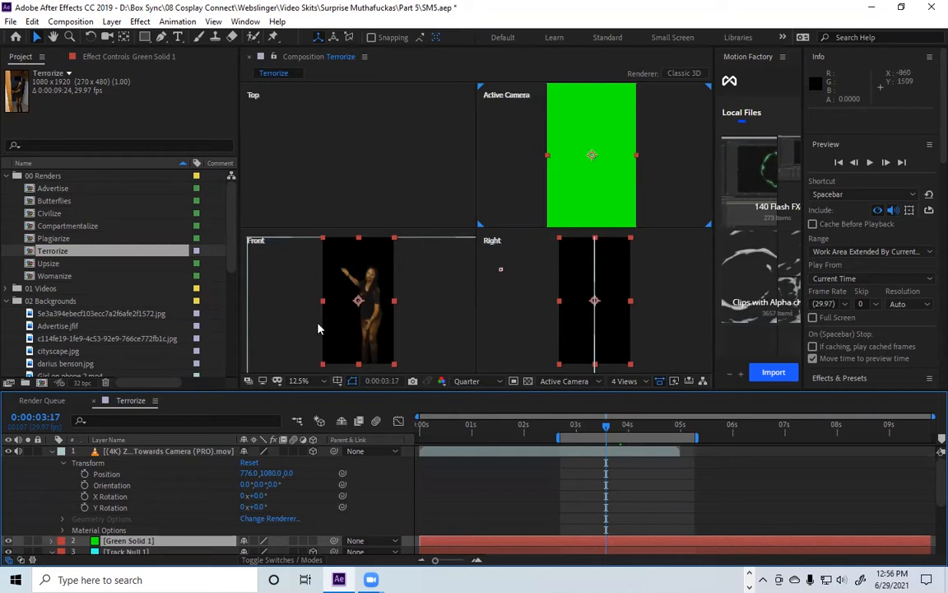
mouse_move(253, 282)
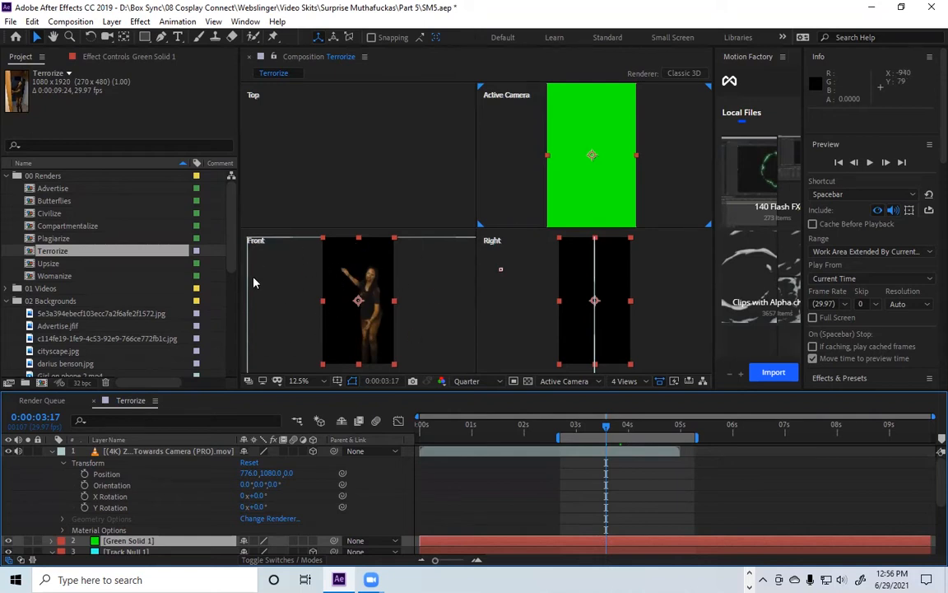
mouse_move(486, 203)
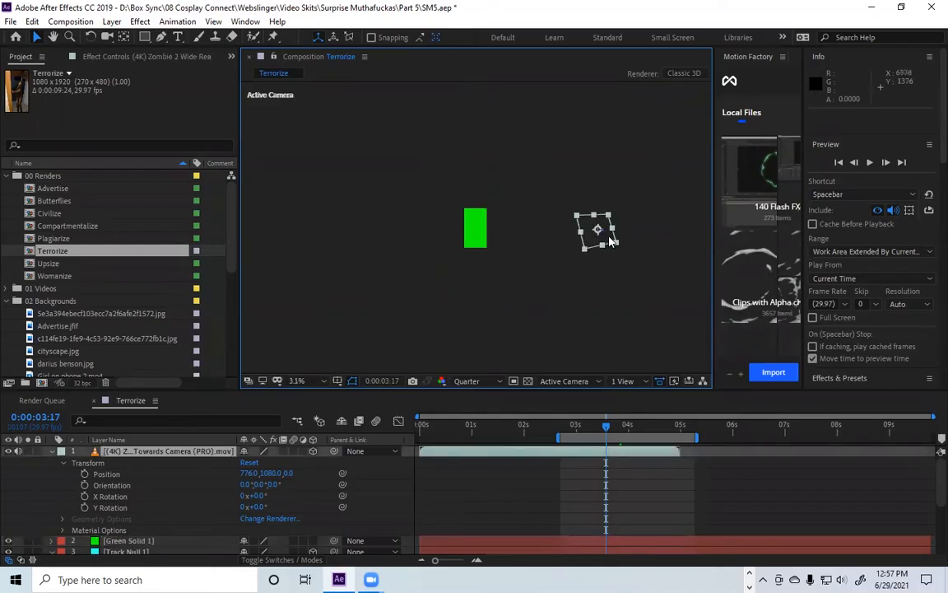
Step: Drag the dancer footage layer beside the green solid in the Active Camera view
drag(597, 230, 534, 239)
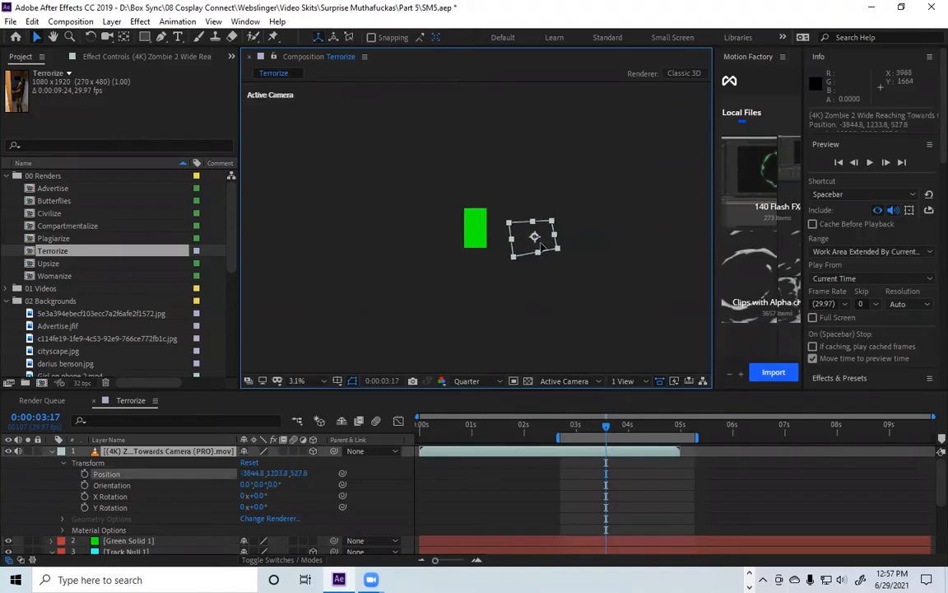